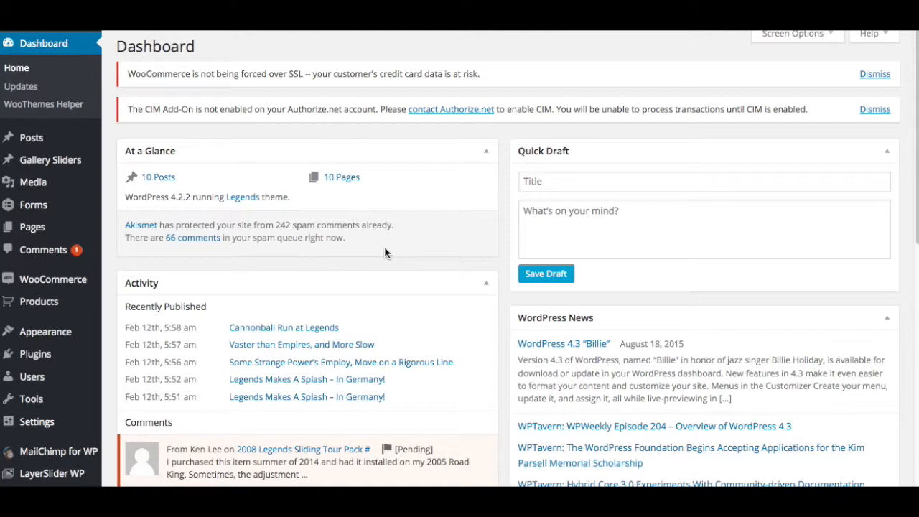
mouse_move(367, 250)
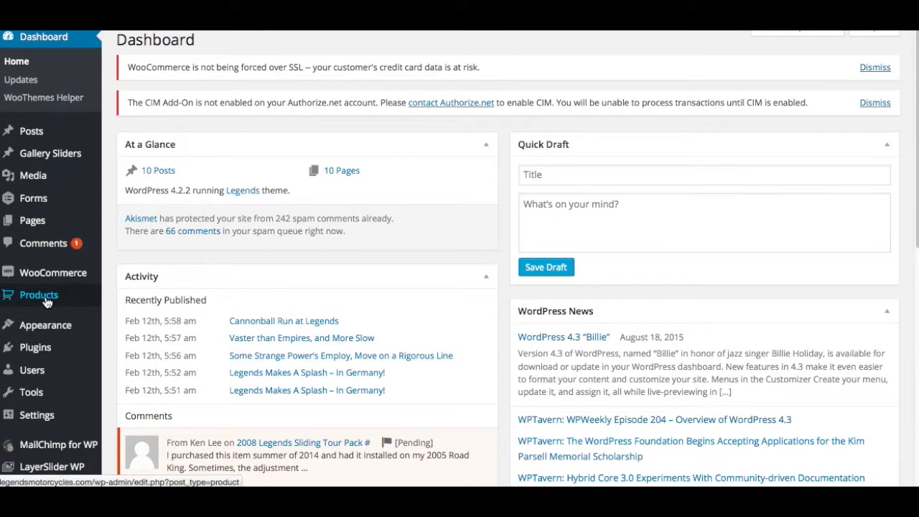
- From the Products list, start editing the Men's Hagen Relaxed Raw Dark Denim draft
left_click(39, 294)
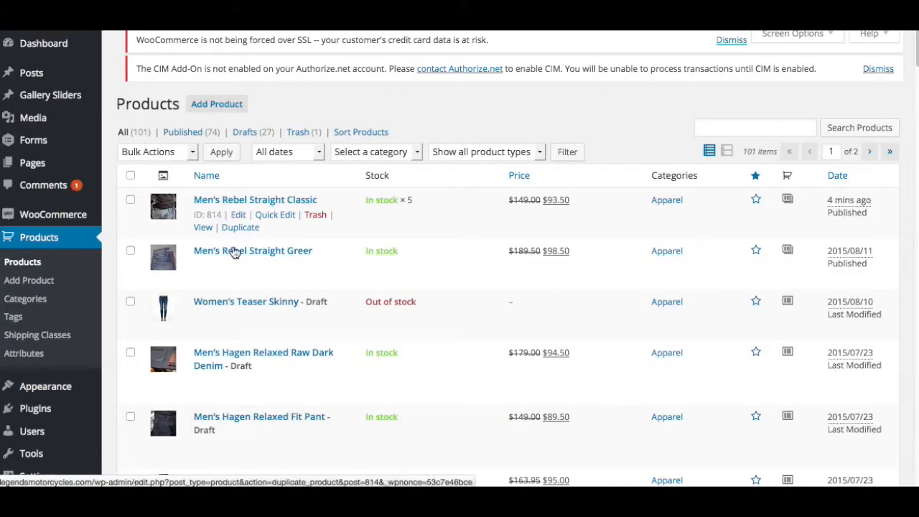
scroll("up", 3)
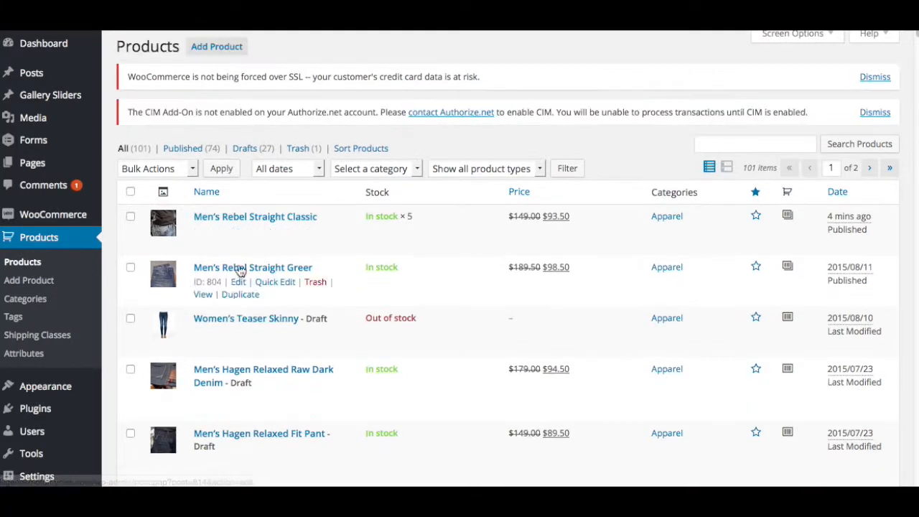
mouse_move(230, 383)
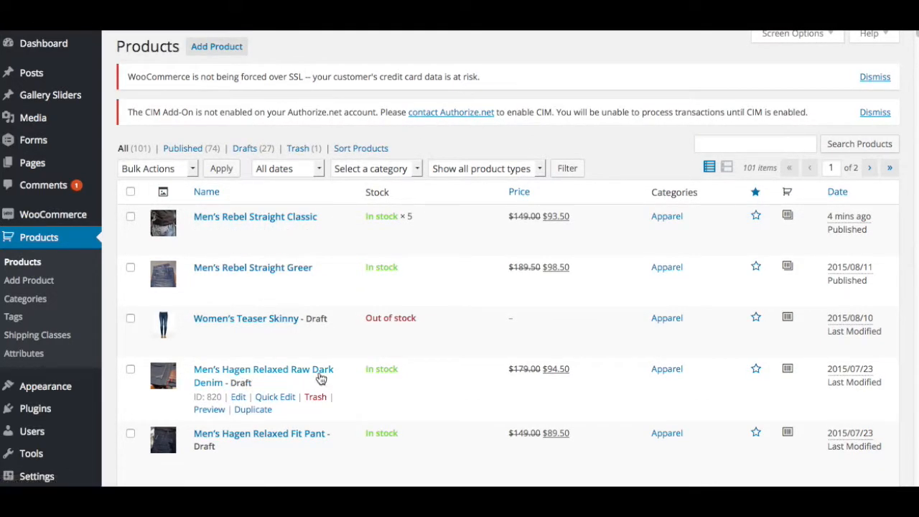
mouse_move(238, 396)
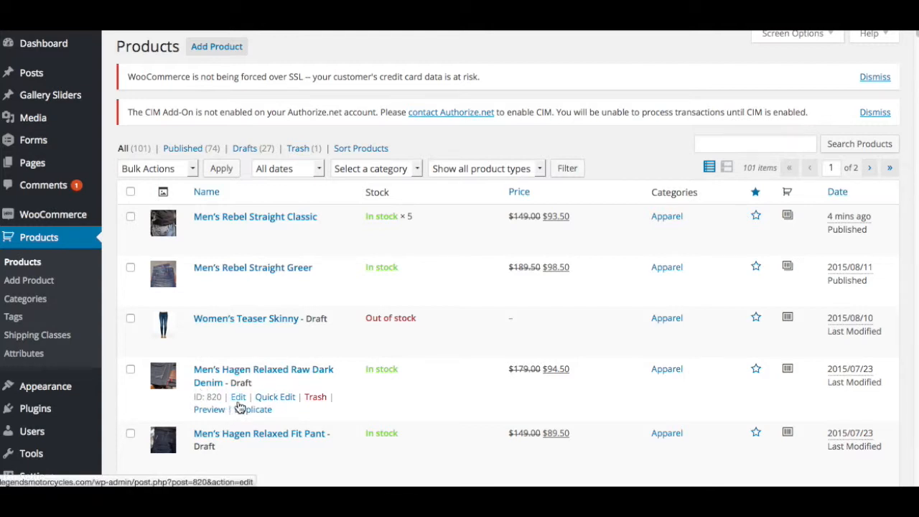
left_click(238, 397)
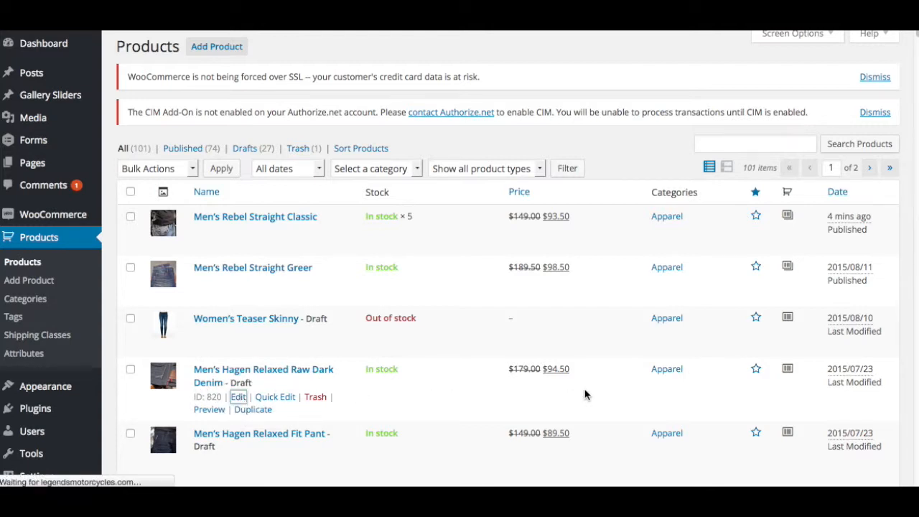
- Reach the Product Data panel of the draft showing SKU, $179.00 regular and $94.50 sale price
left_click(237, 396)
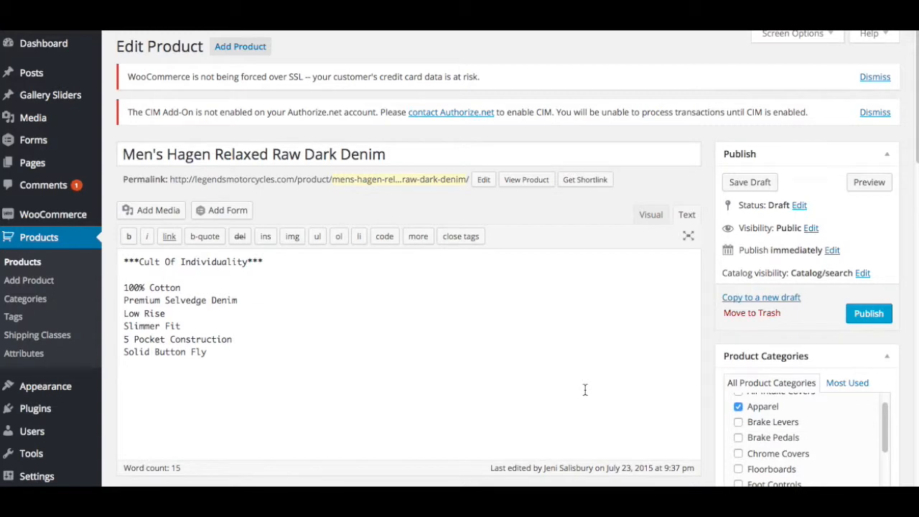
scroll("down", 3)
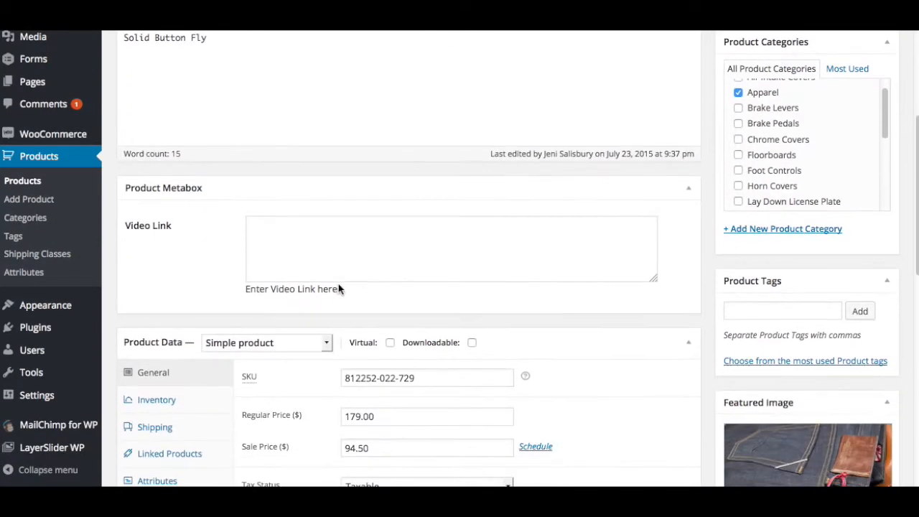
scroll("down", 3)
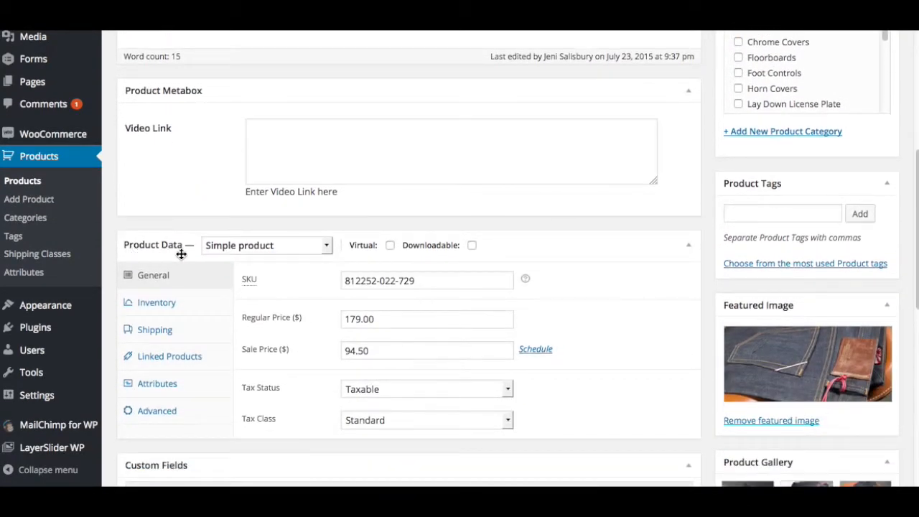
mouse_move(249, 335)
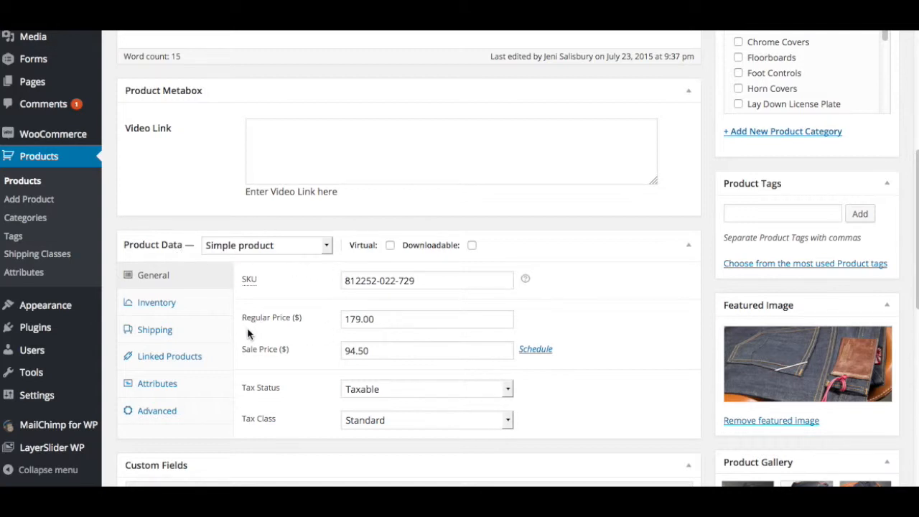
mouse_move(308, 368)
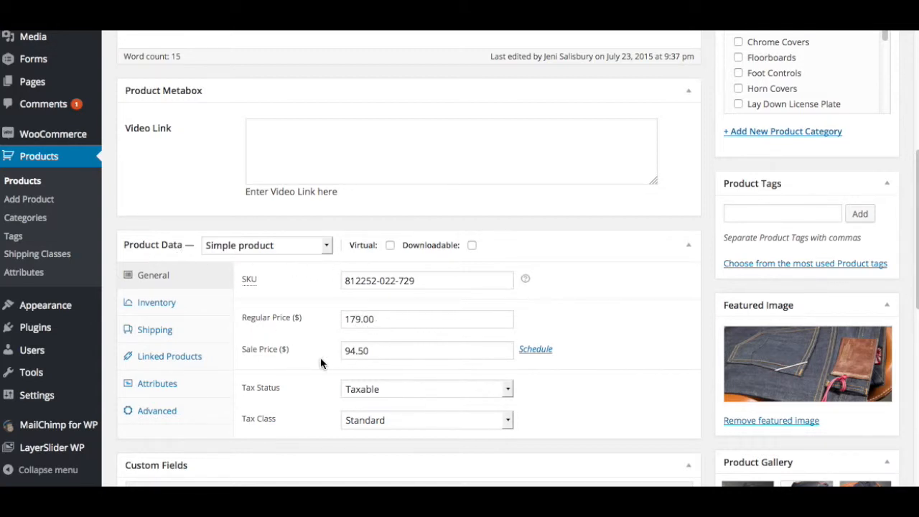
mouse_move(300, 250)
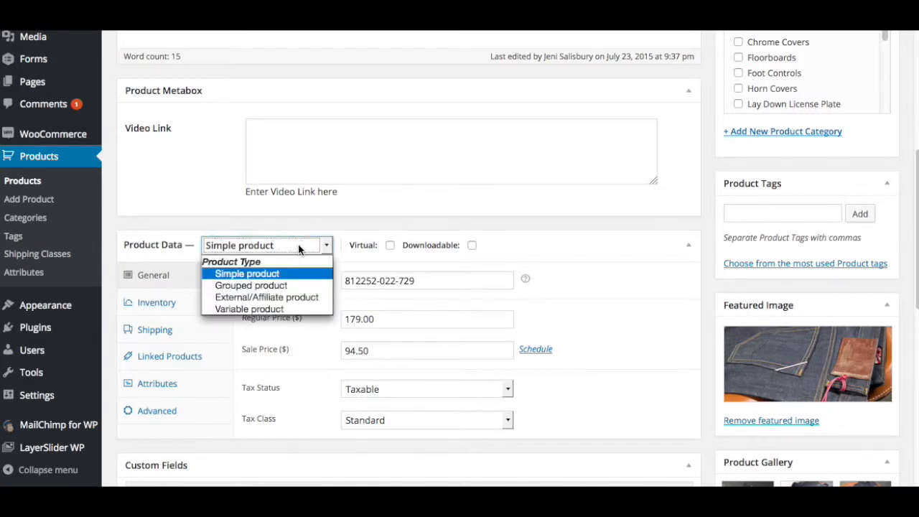
- Set the product type to Variable product and move to its empty Attributes section
left_click(249, 309)
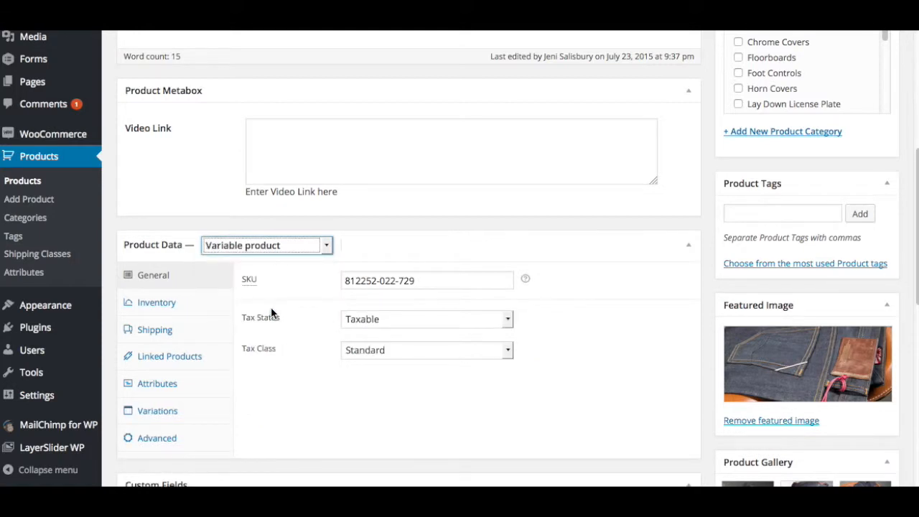
mouse_move(373, 251)
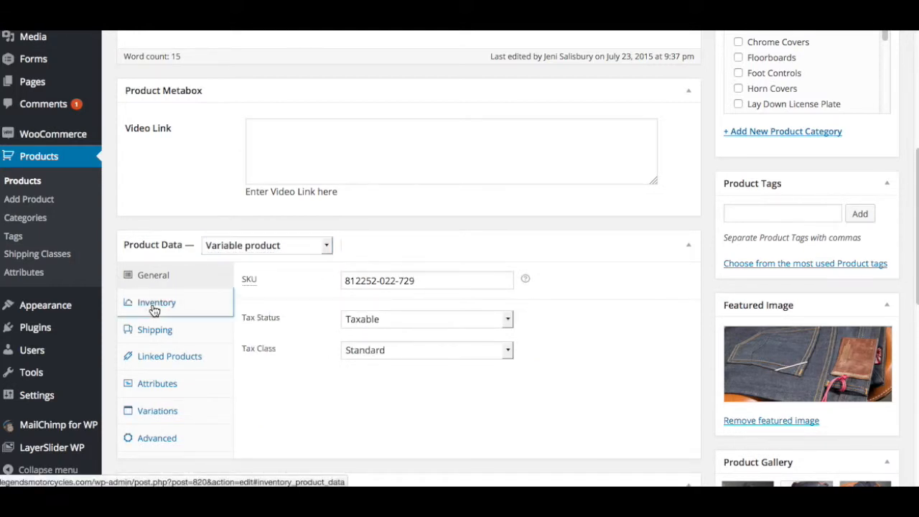
left_click(156, 302)
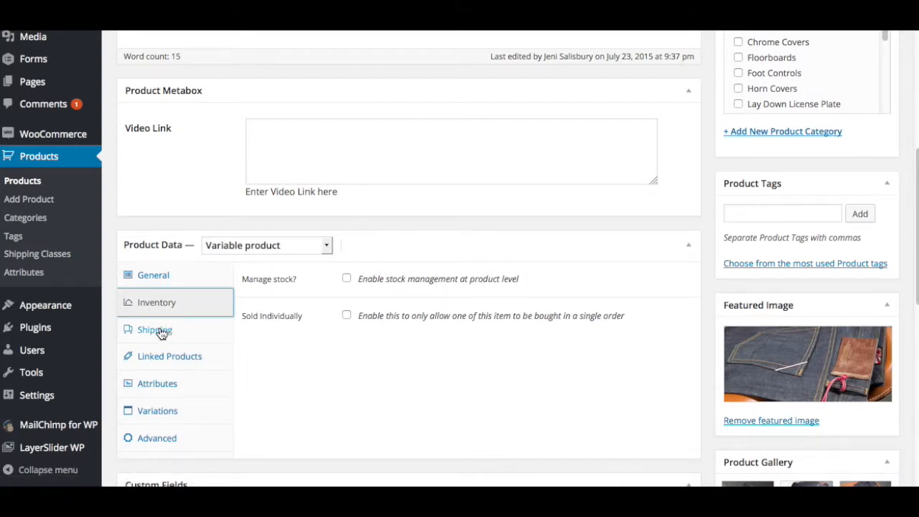
mouse_move(170, 356)
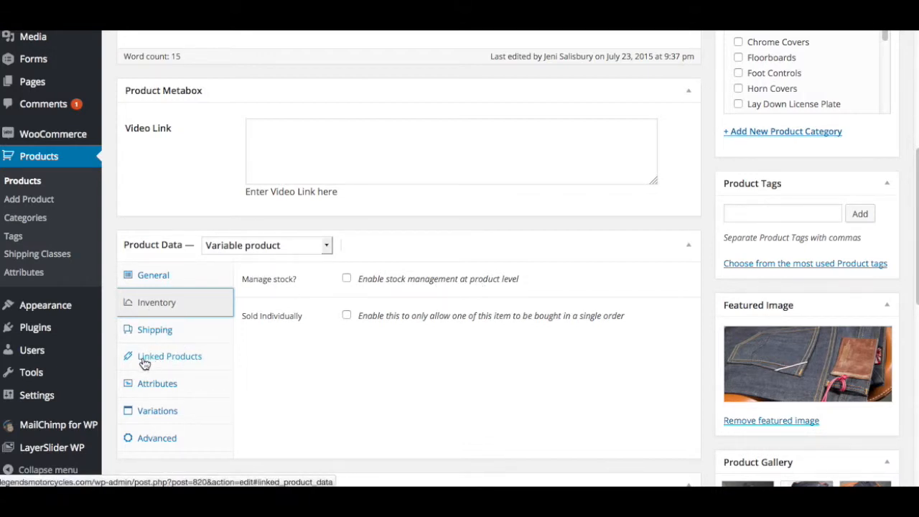
left_click(157, 384)
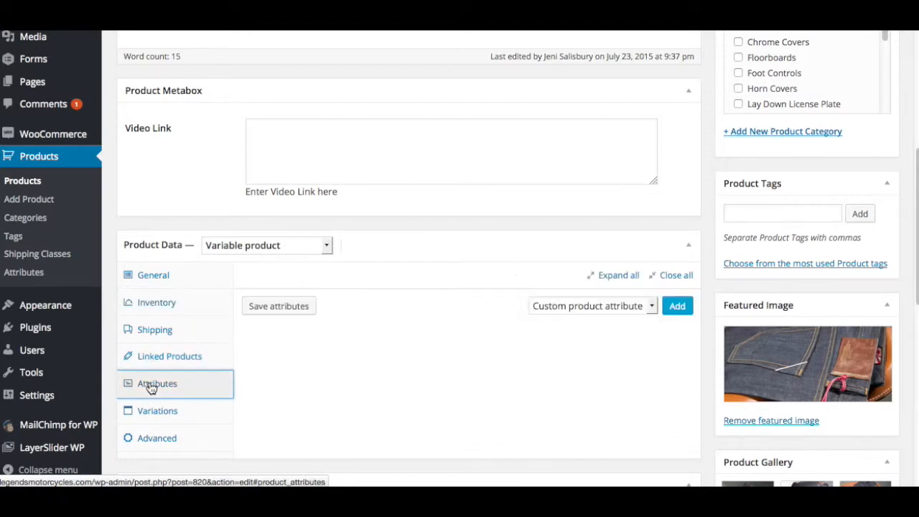
- Add the Waist Size - Men's attribute with all values 32W–43W, used for variations, and save attributes
left_click(589, 306)
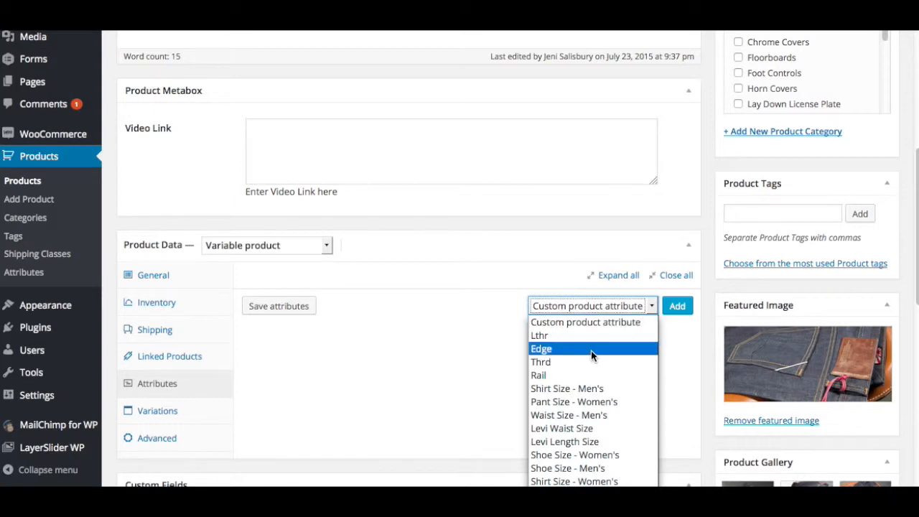
mouse_move(569, 416)
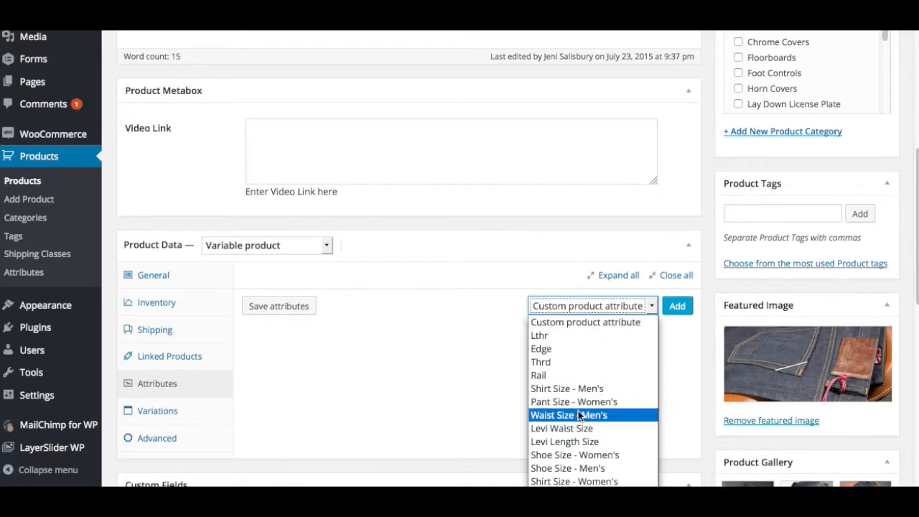
left_click(569, 416)
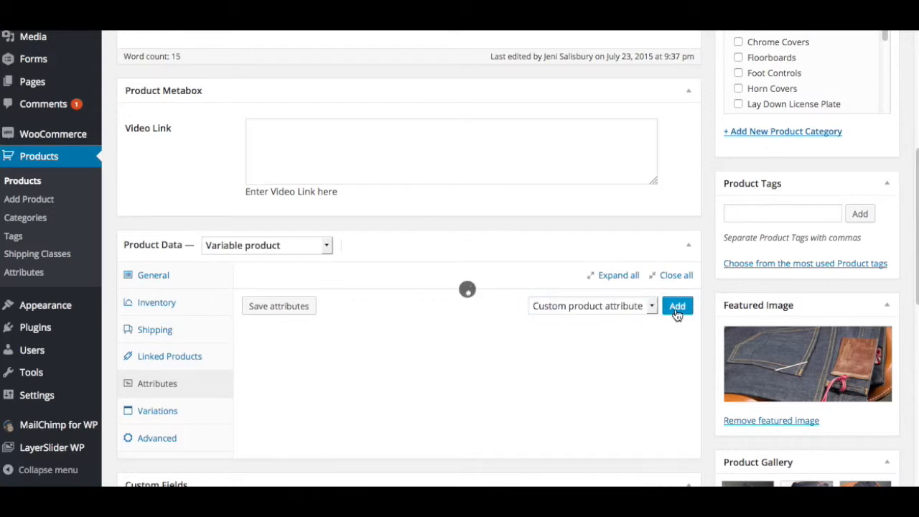
left_click(676, 306)
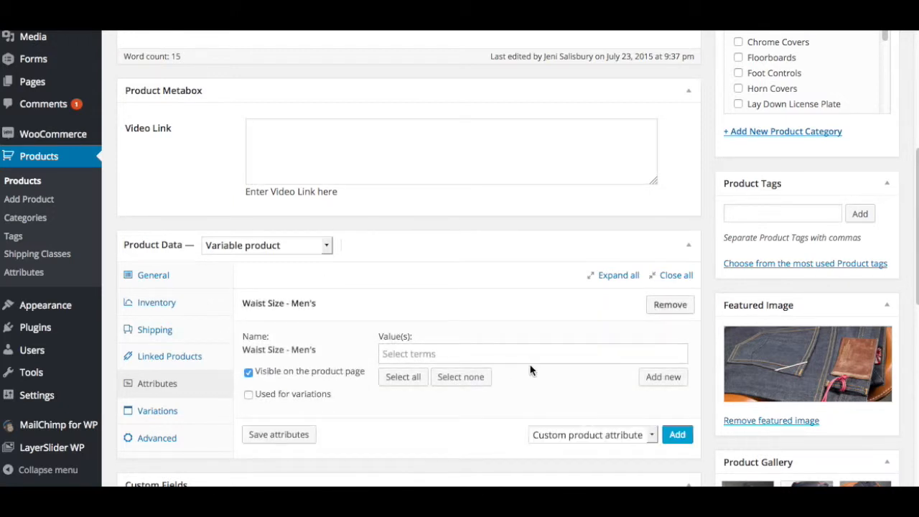
left_click(403, 377)
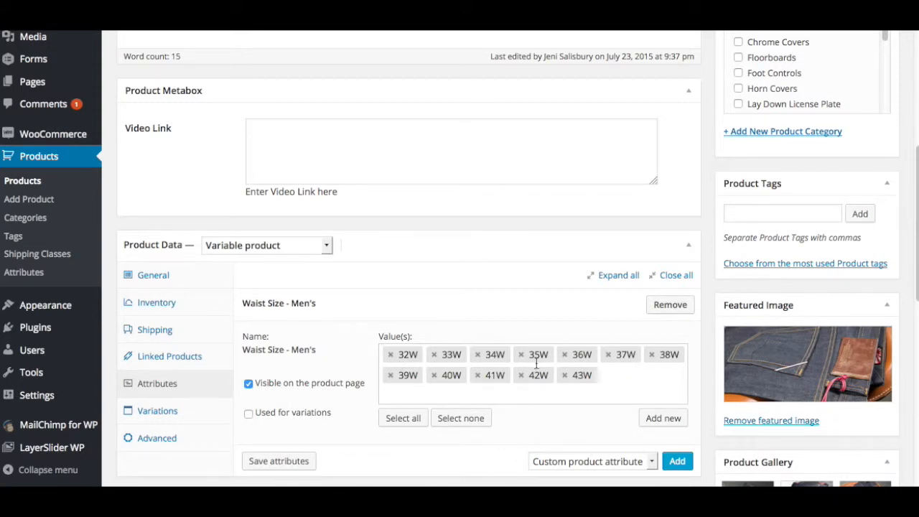
scroll("down", 3)
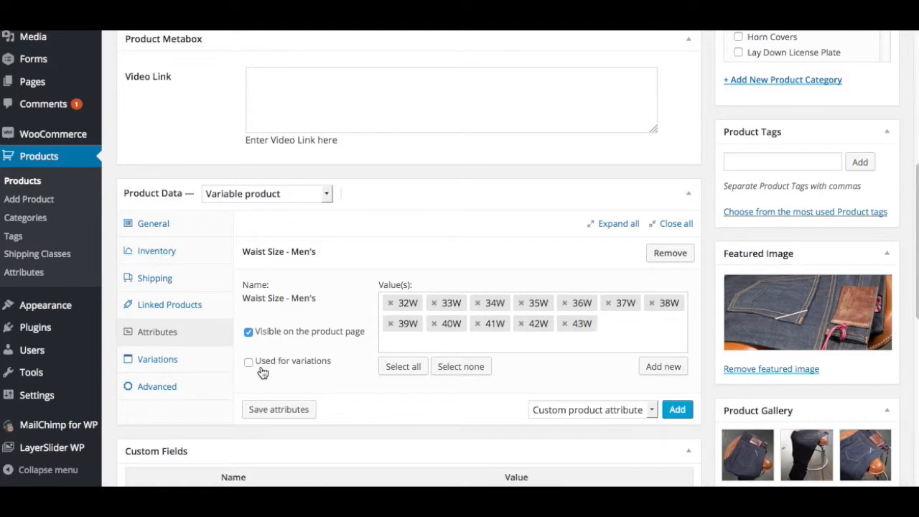
left_click(249, 361)
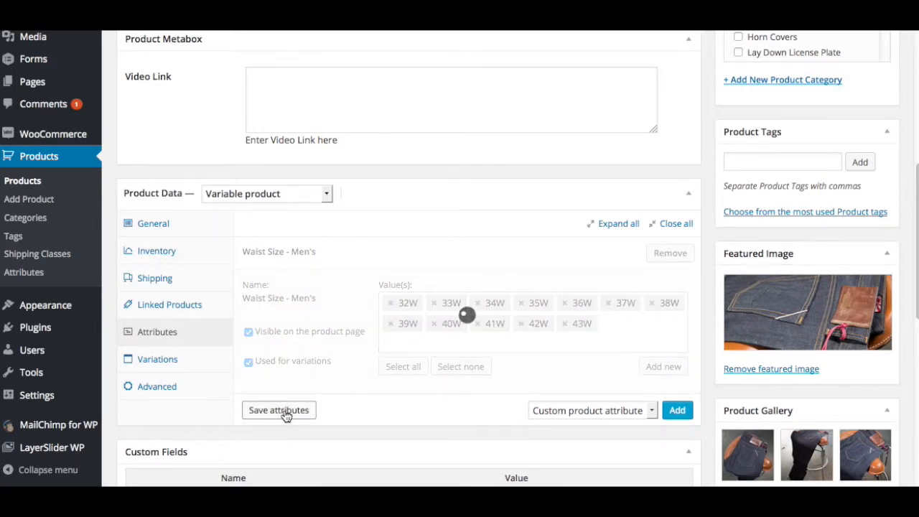
left_click(278, 409)
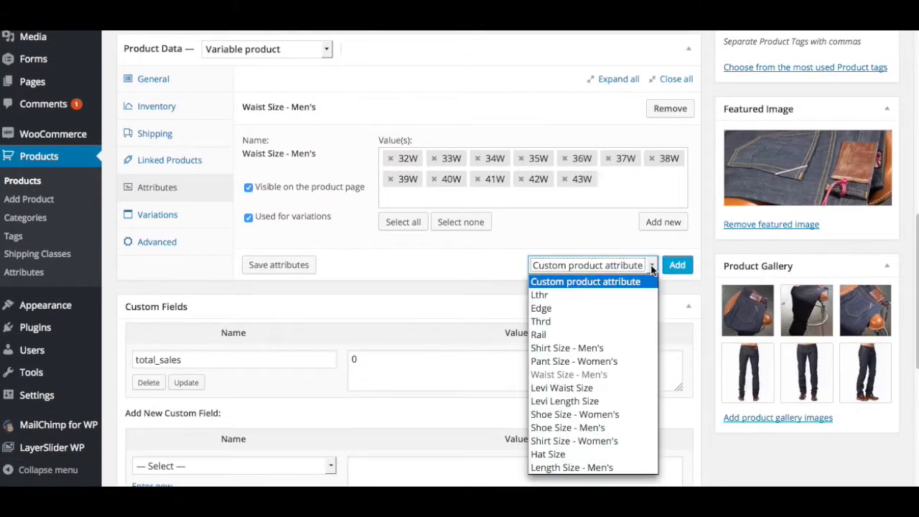
mouse_move(571, 468)
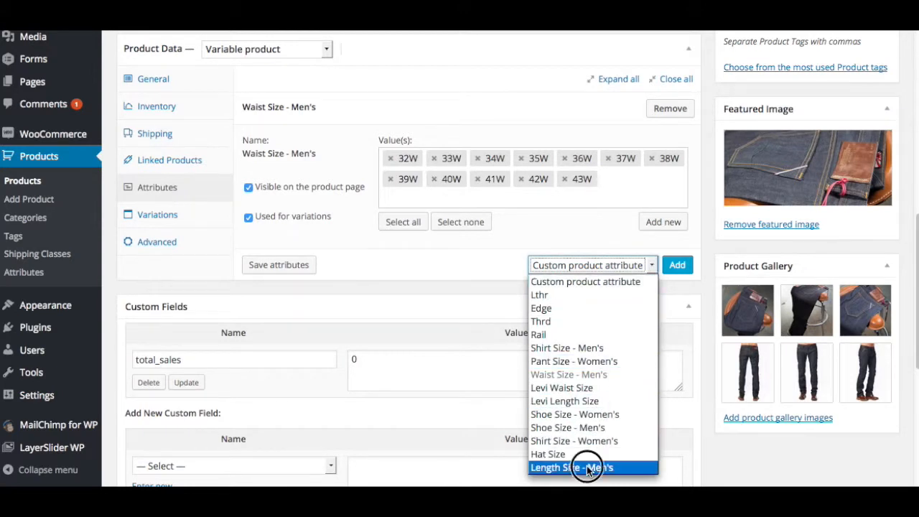
- Add the Length Size - Men's attribute (32L) and mark it as used for variations
left_click(571, 468)
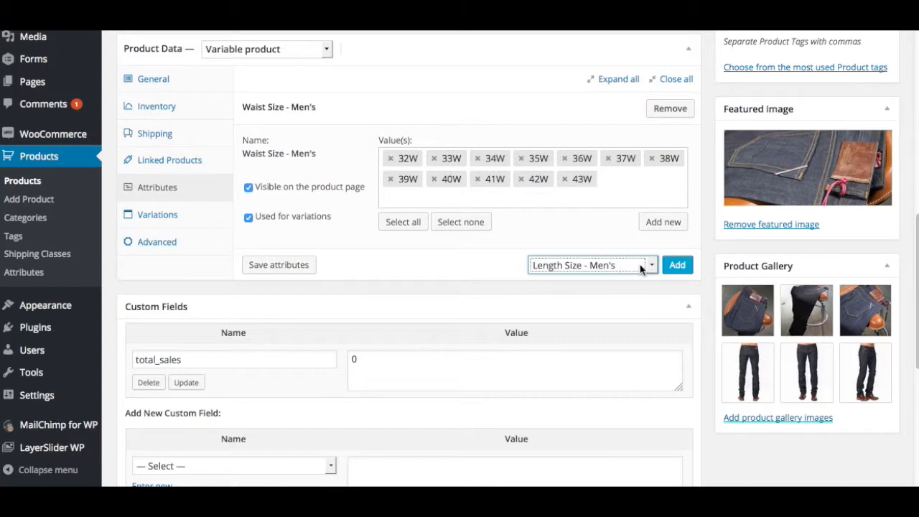
left_click(676, 266)
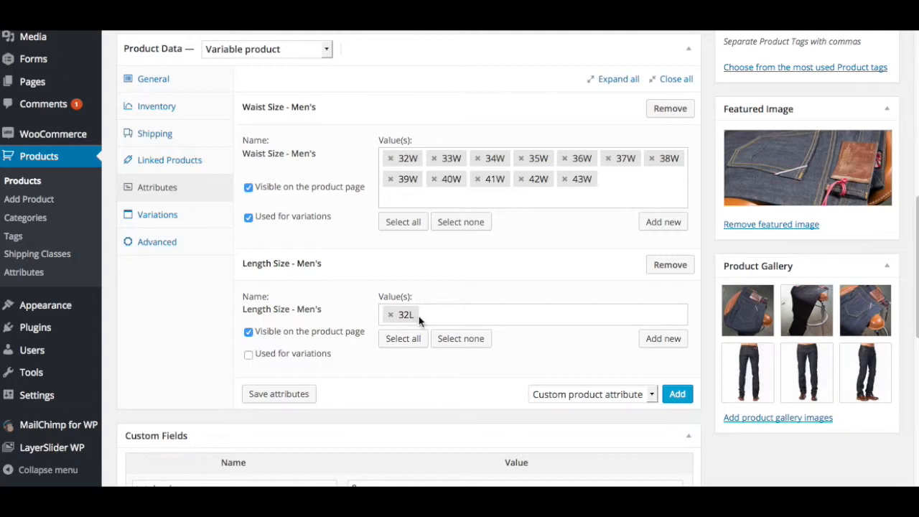
mouse_move(275, 362)
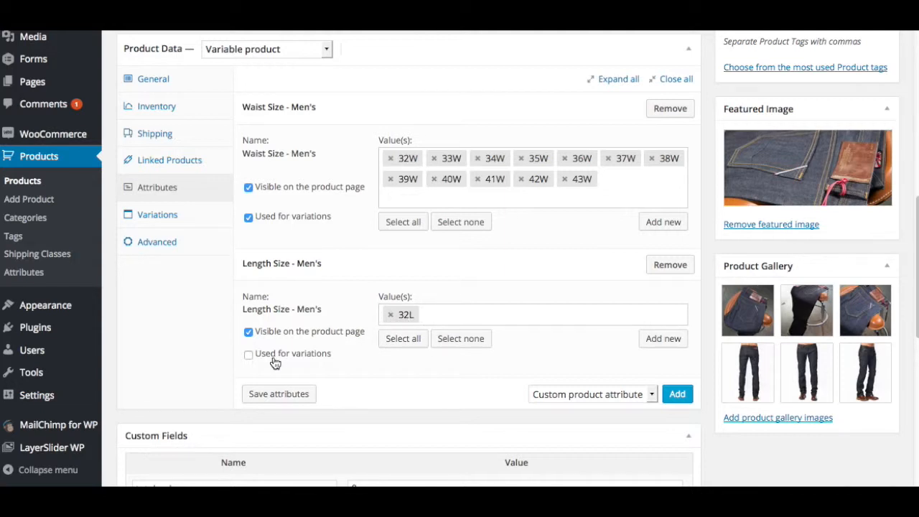
left_click(248, 354)
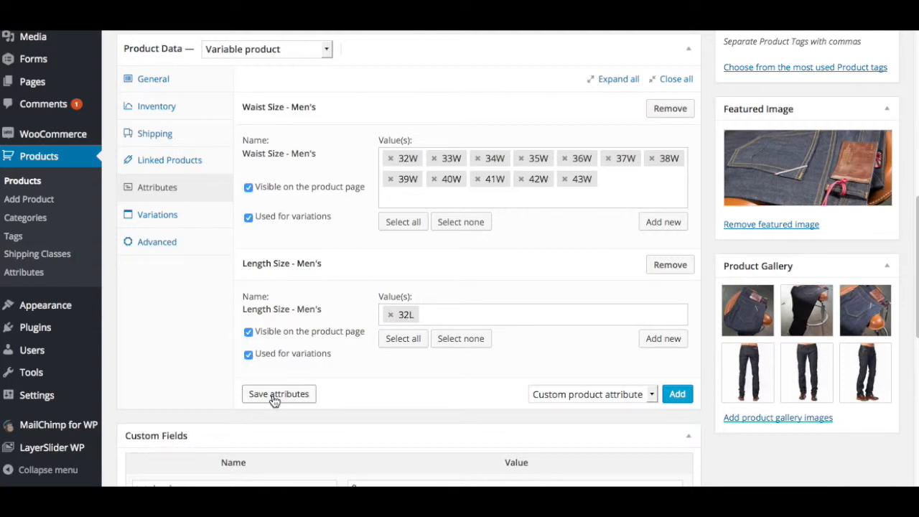
mouse_move(344, 398)
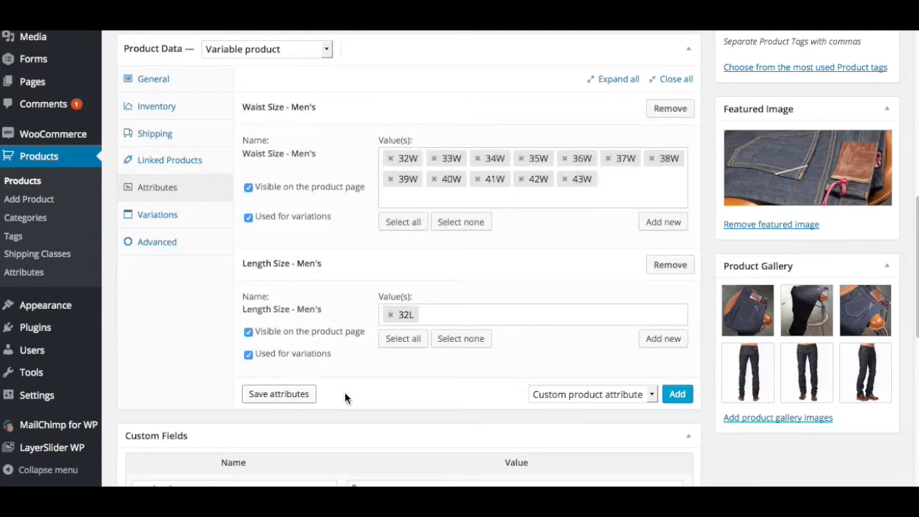
scroll("down", 3)
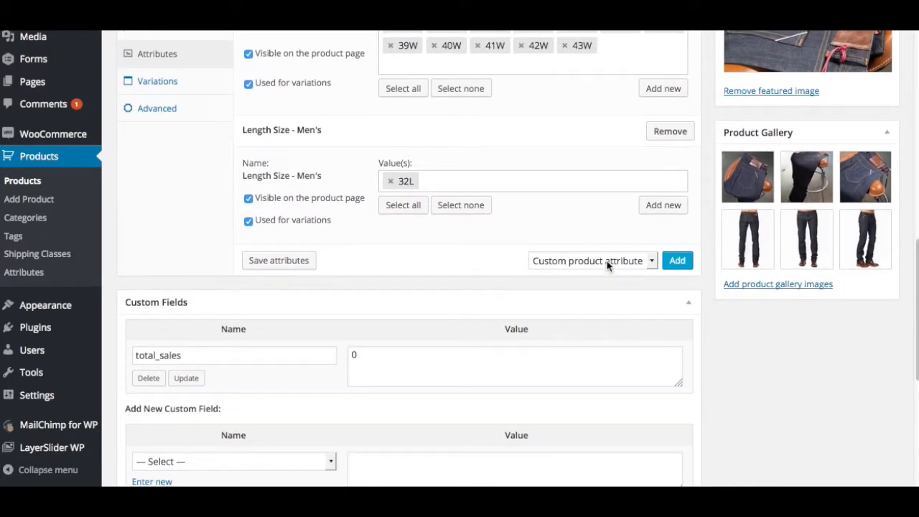
left_click(589, 261)
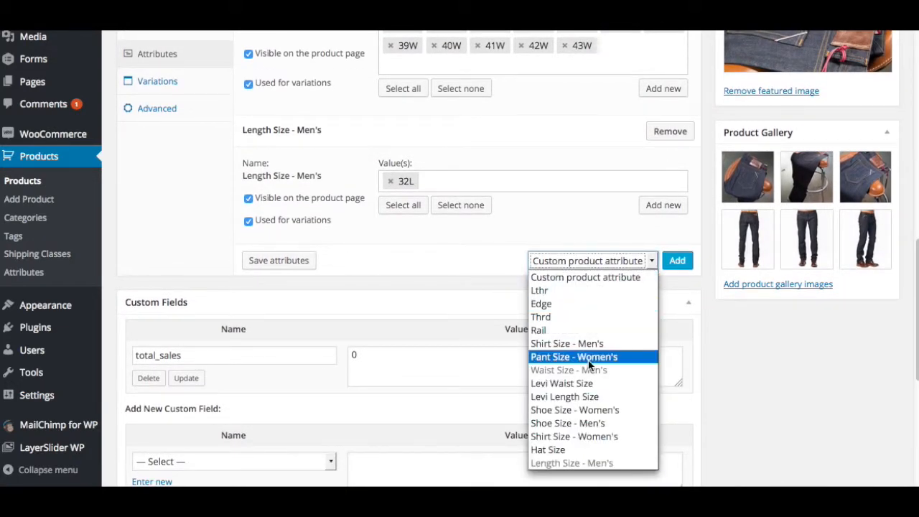
left_click(565, 396)
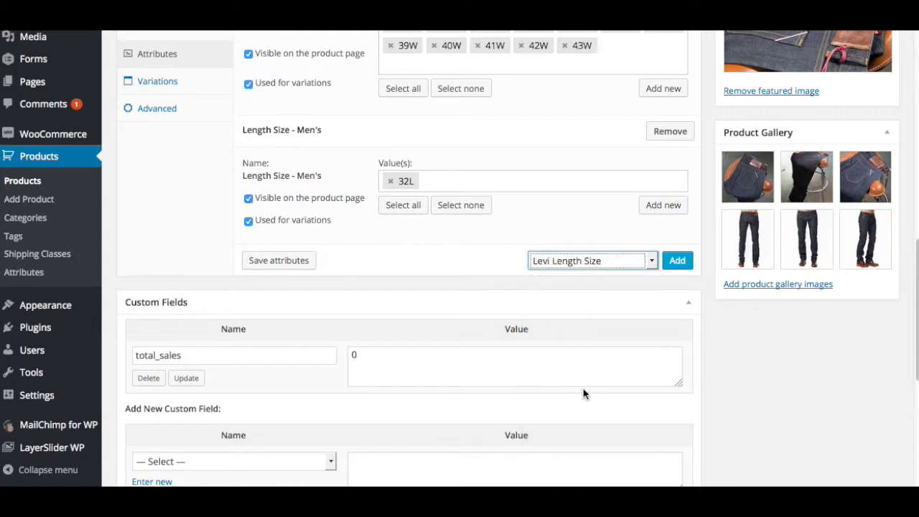
left_click(675, 260)
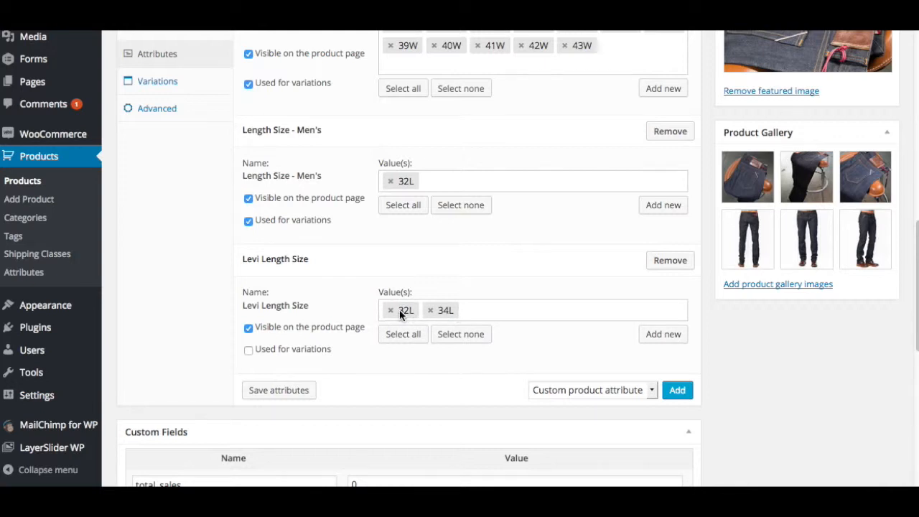
mouse_move(356, 169)
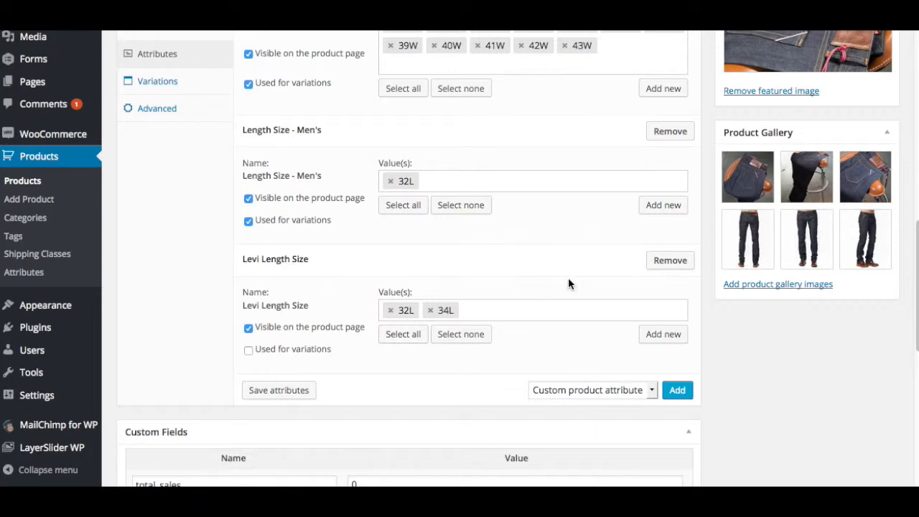
left_click(670, 131)
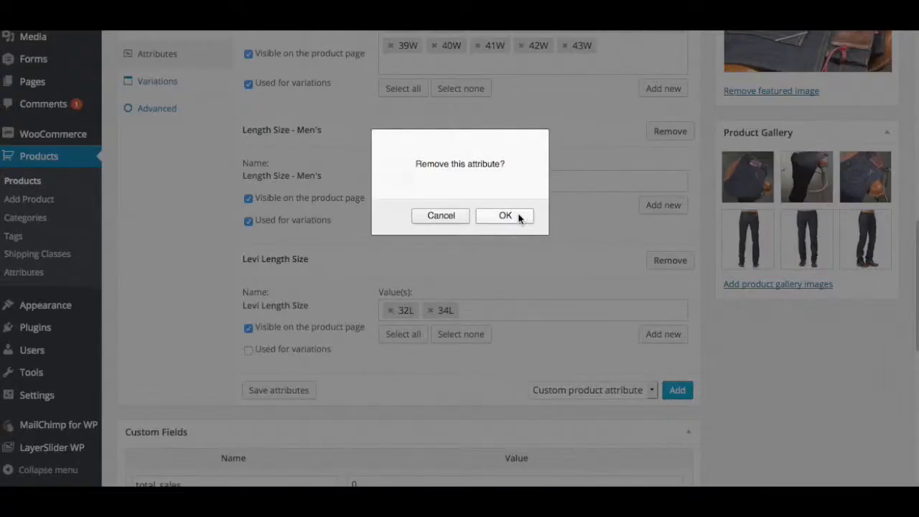
left_click(505, 215)
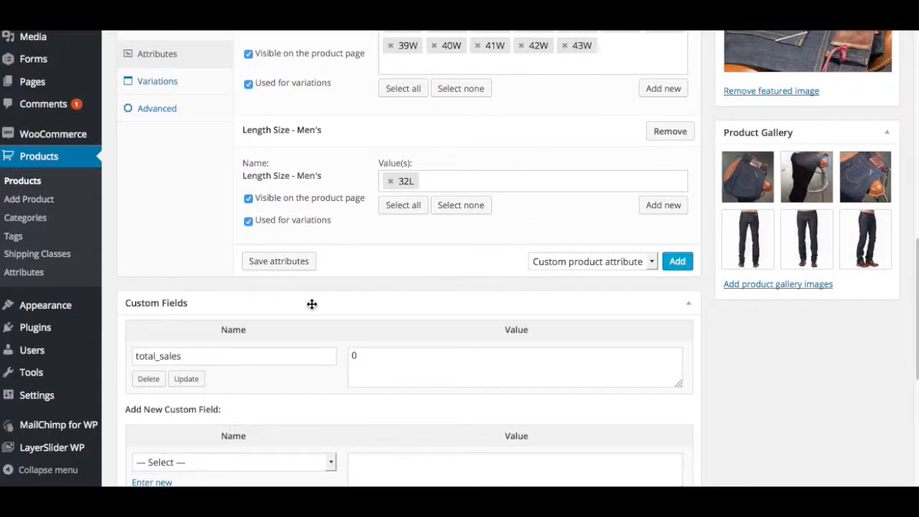
- Show the Variations section, still empty with default any-waist and any-length options
scroll("up", 3)
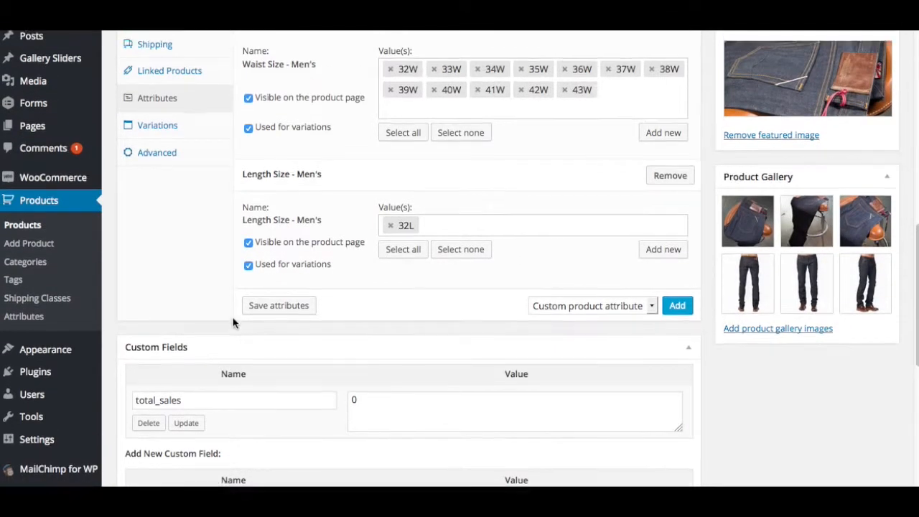
scroll("up", 3)
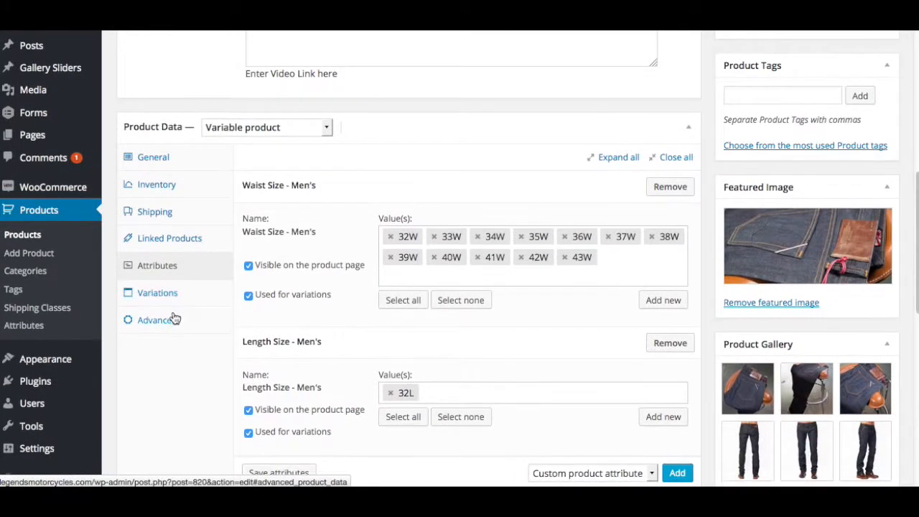
left_click(157, 292)
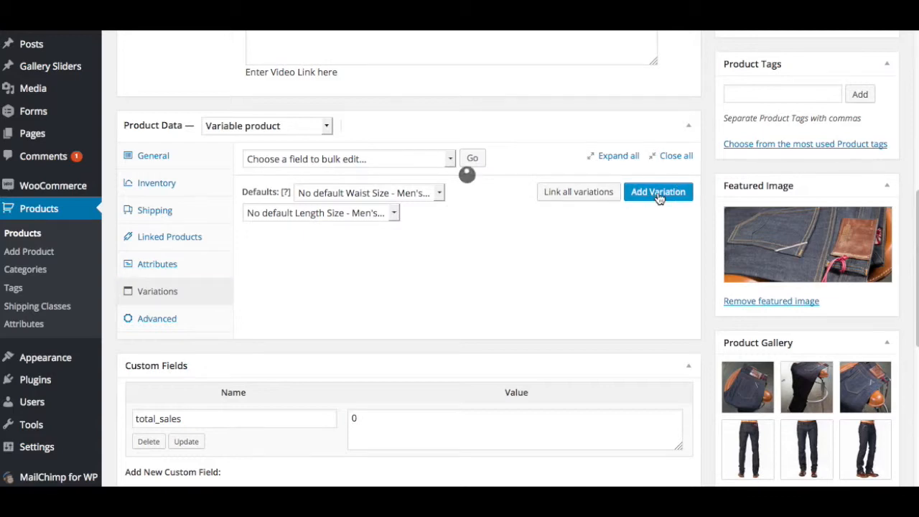
- Create a variation for any waist and length with regular price 179 and sale price 94.50
left_click(658, 191)
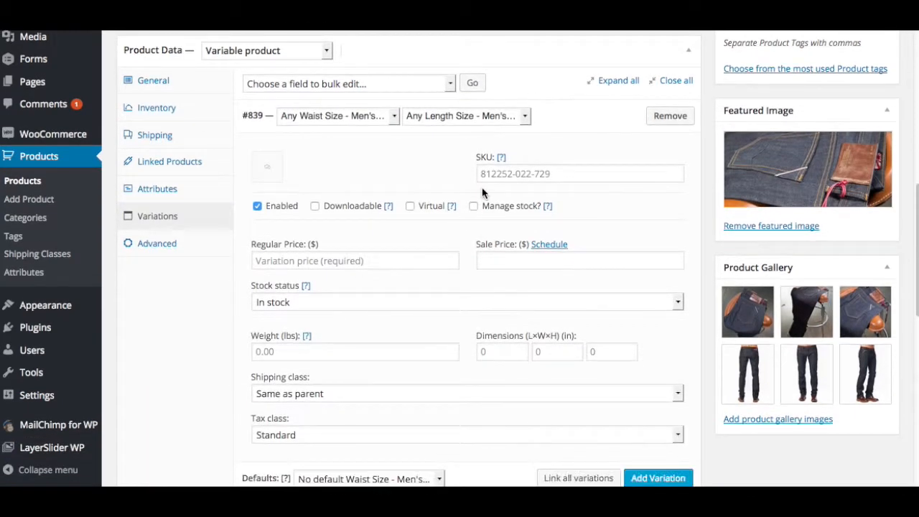
scroll("down", 3)
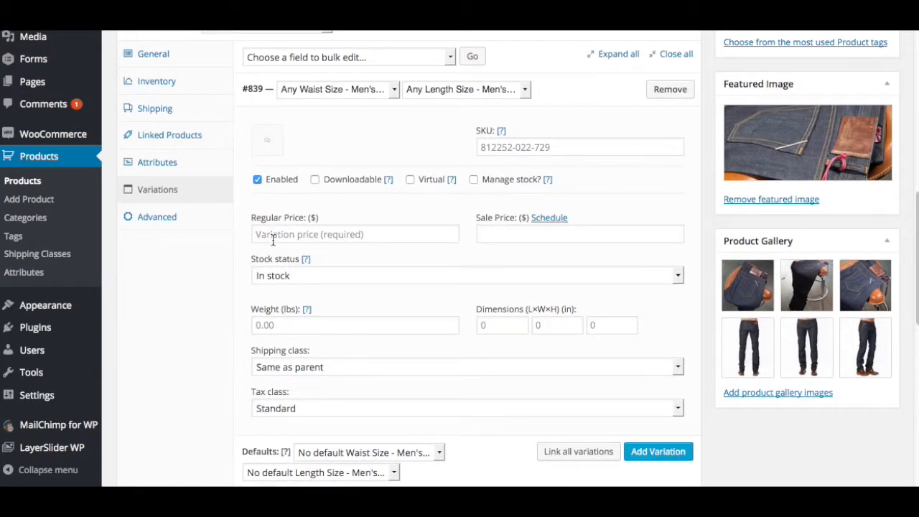
type("1")
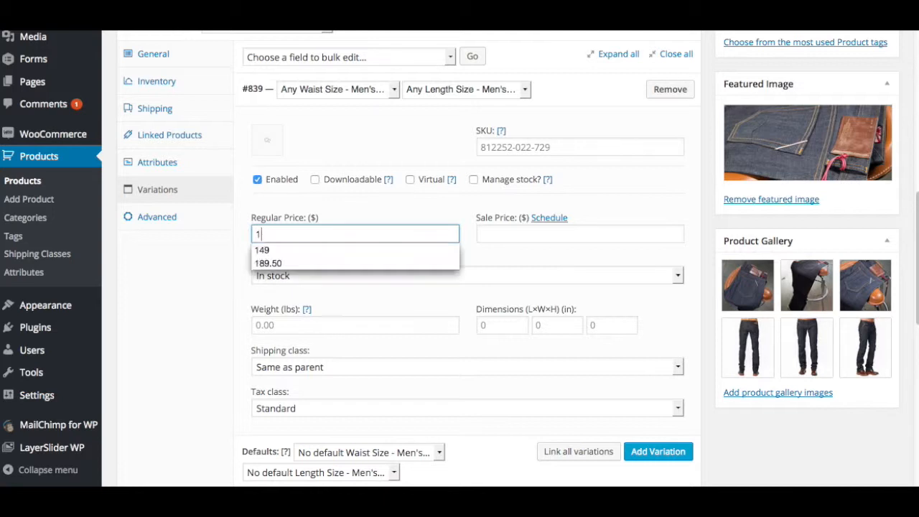
type("79")
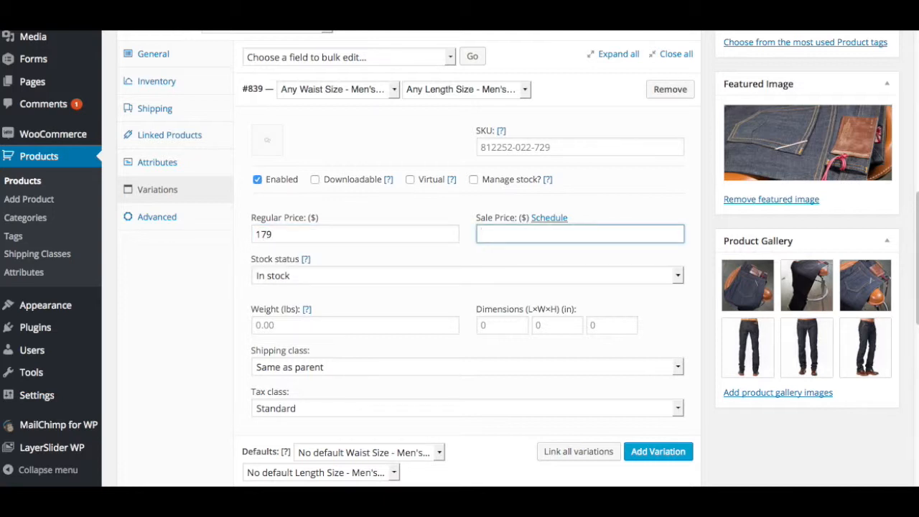
type("94.5")
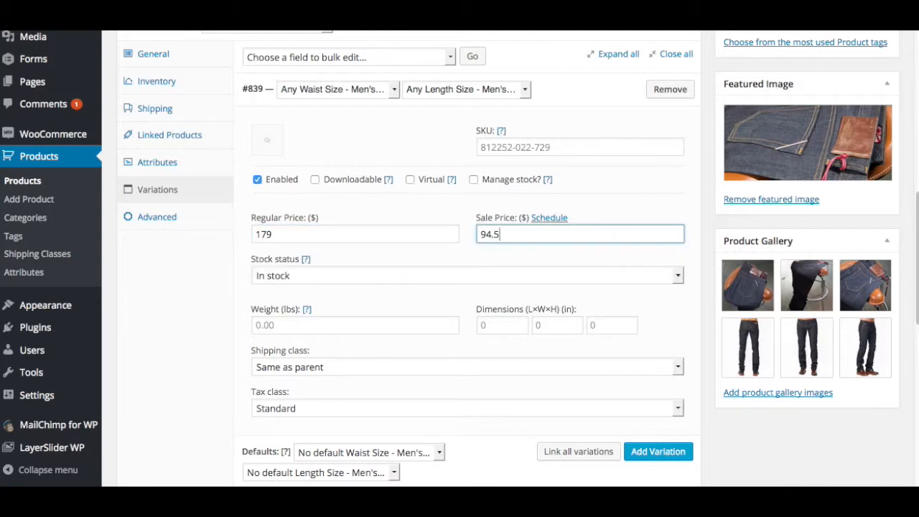
scroll("down", 3)
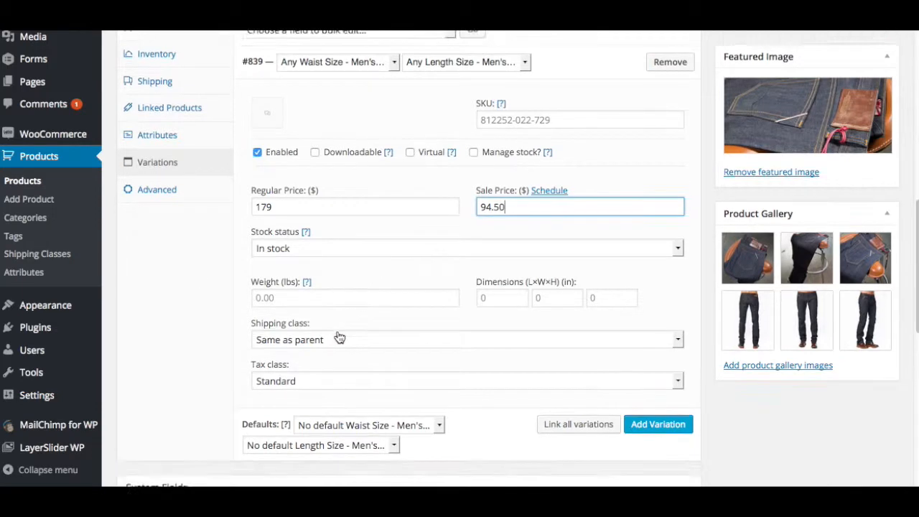
scroll("up", 3)
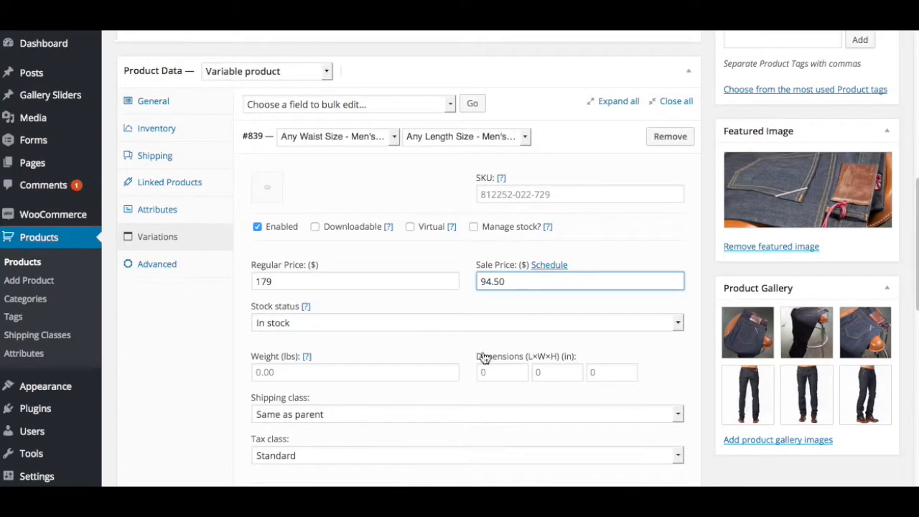
- Publish the jeans and view the storefront page showing $179.00 marked down to $94.50
scroll("up", 3)
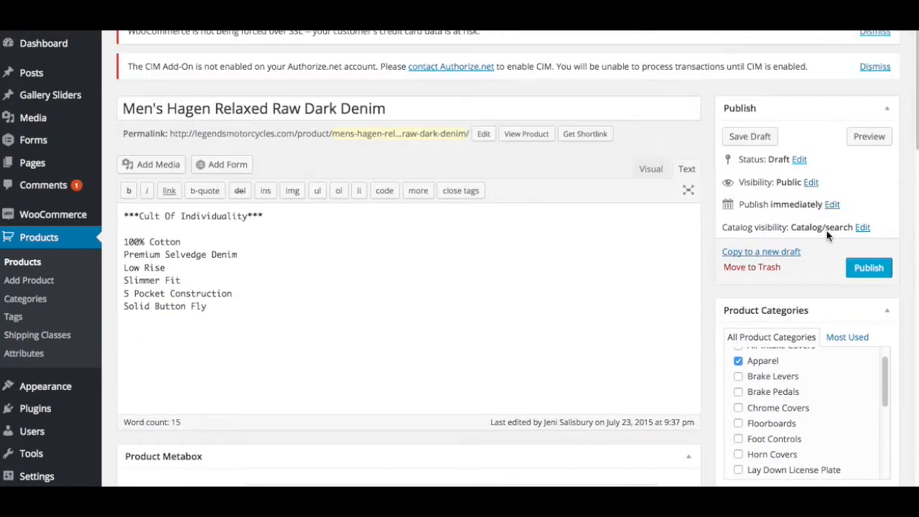
left_click(870, 267)
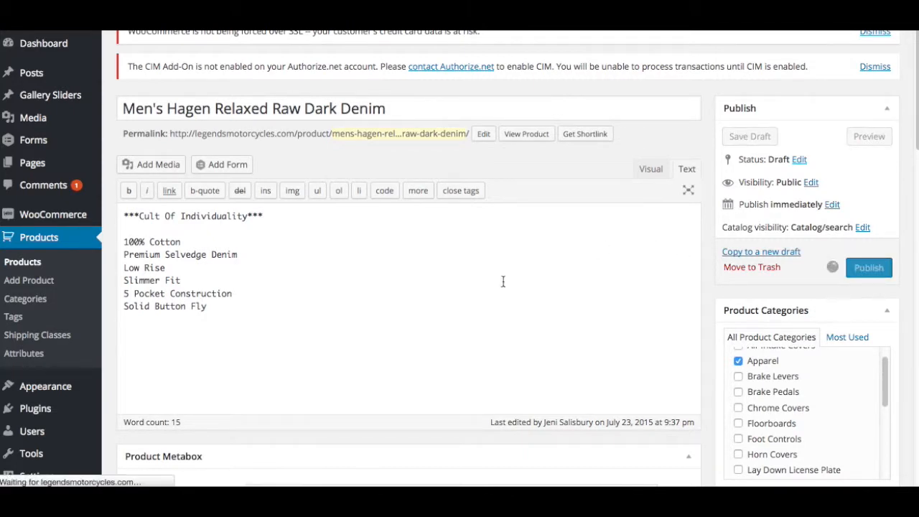
left_click(869, 267)
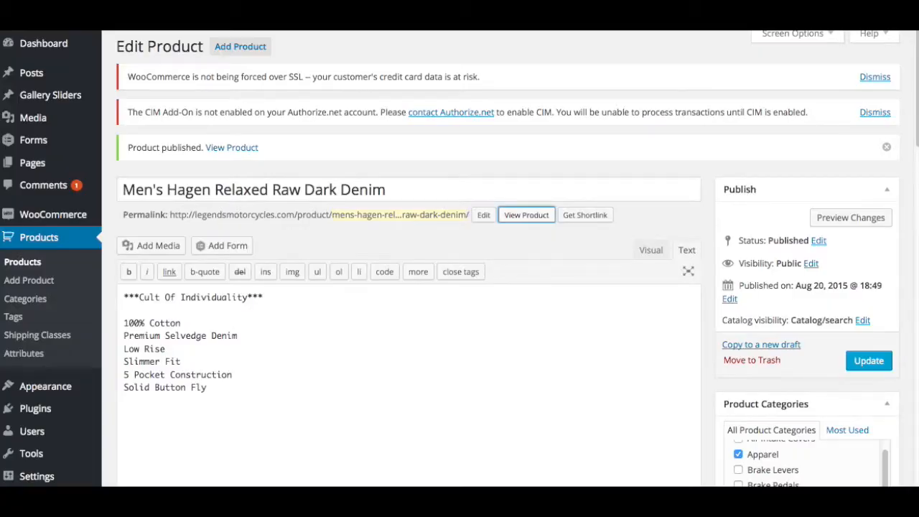
left_click(526, 215)
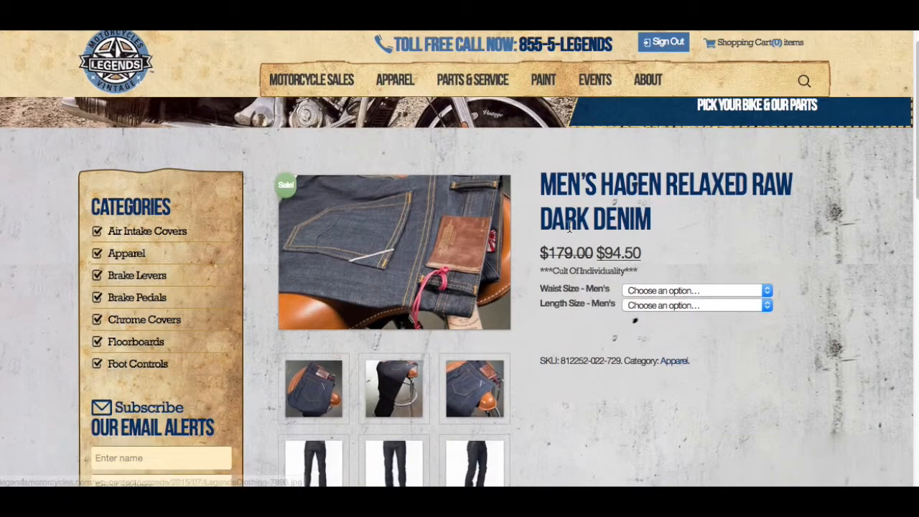
- Choose waist 35W and length 32L on the storefront so the add-to-cart option appears
scroll("down", 3)
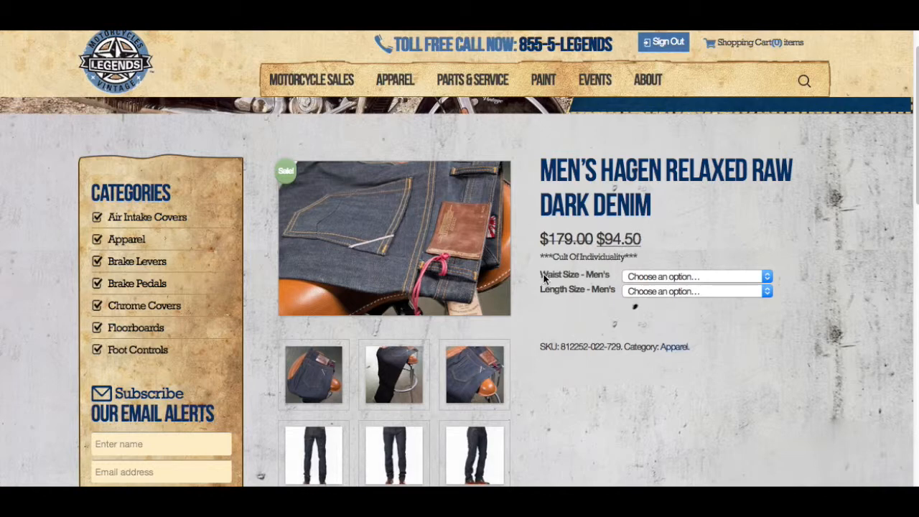
left_click(693, 277)
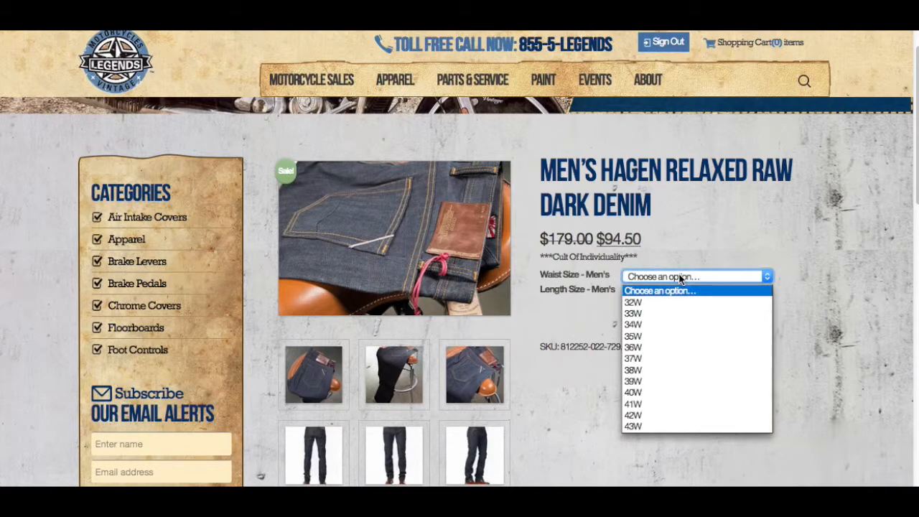
left_click(633, 336)
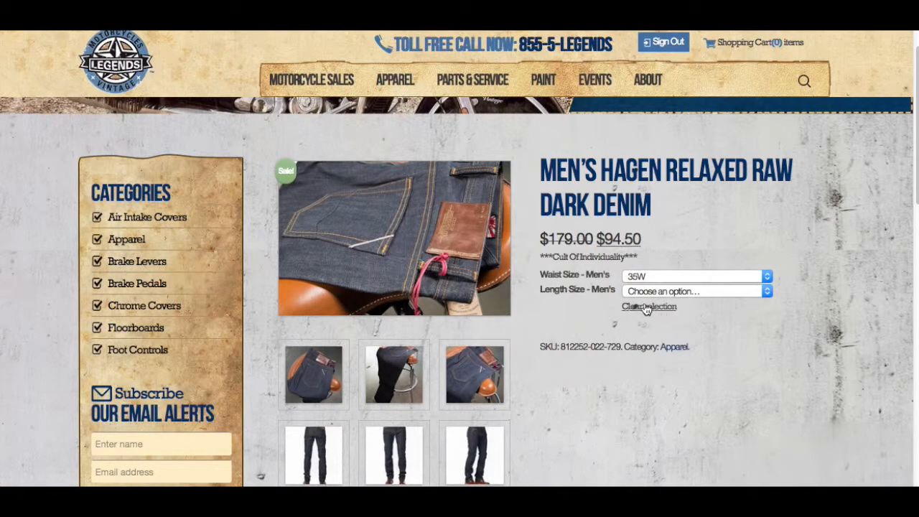
left_click(693, 291)
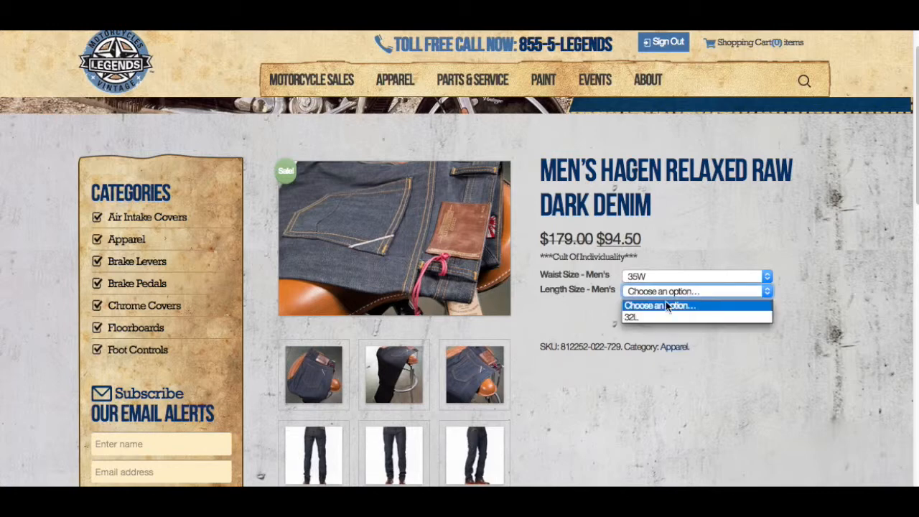
left_click(632, 316)
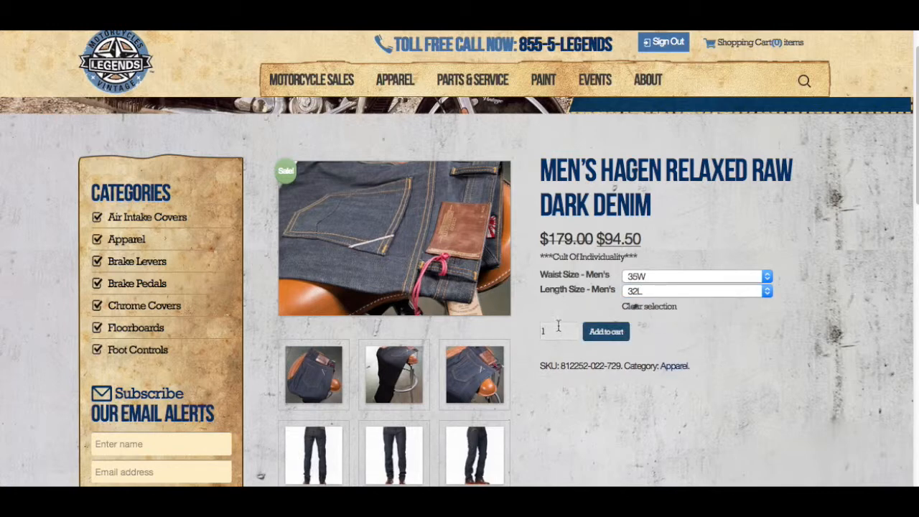